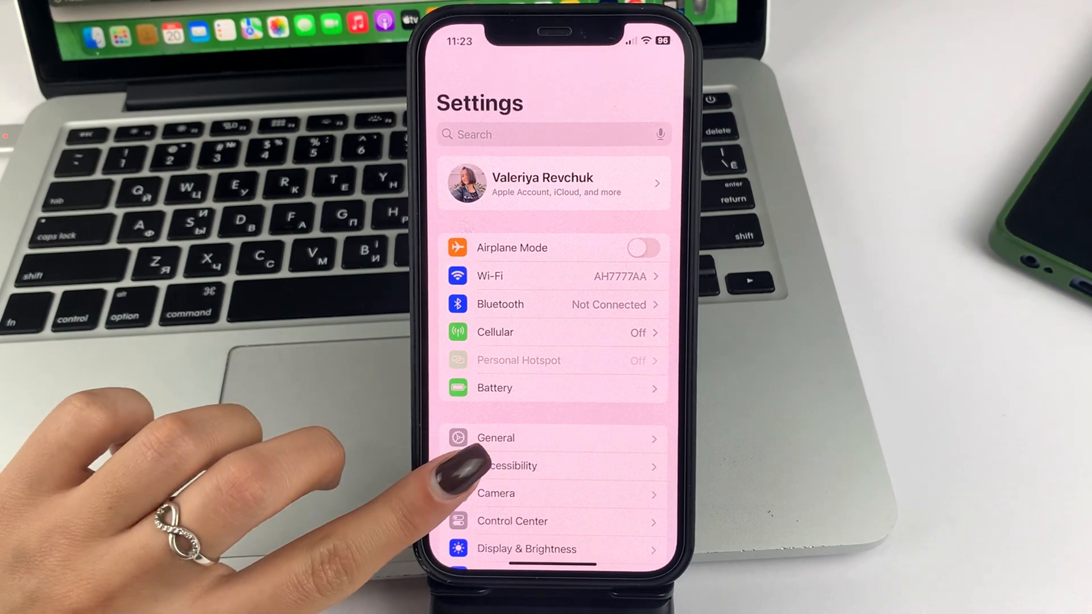
Go into Accessibility and open Per-App Settings under the General section
click(510, 465)
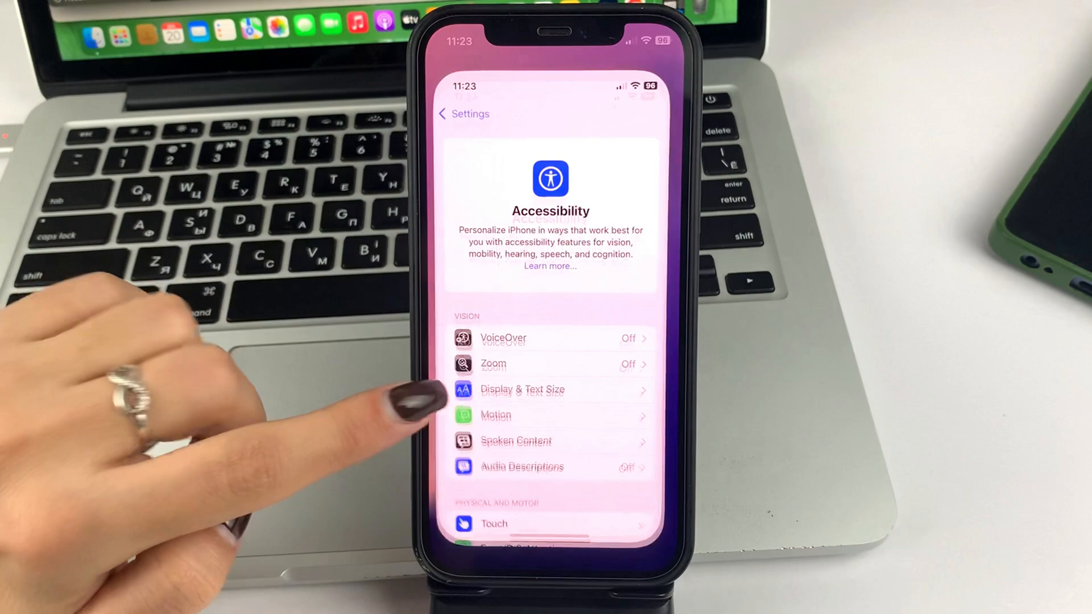
scroll(down, 3)
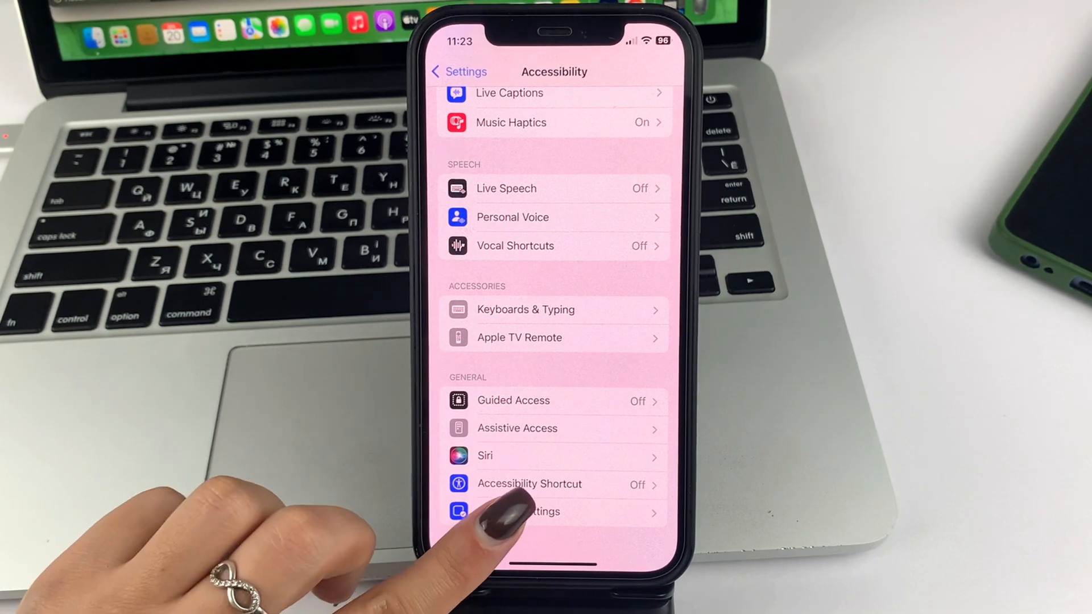
click(553, 511)
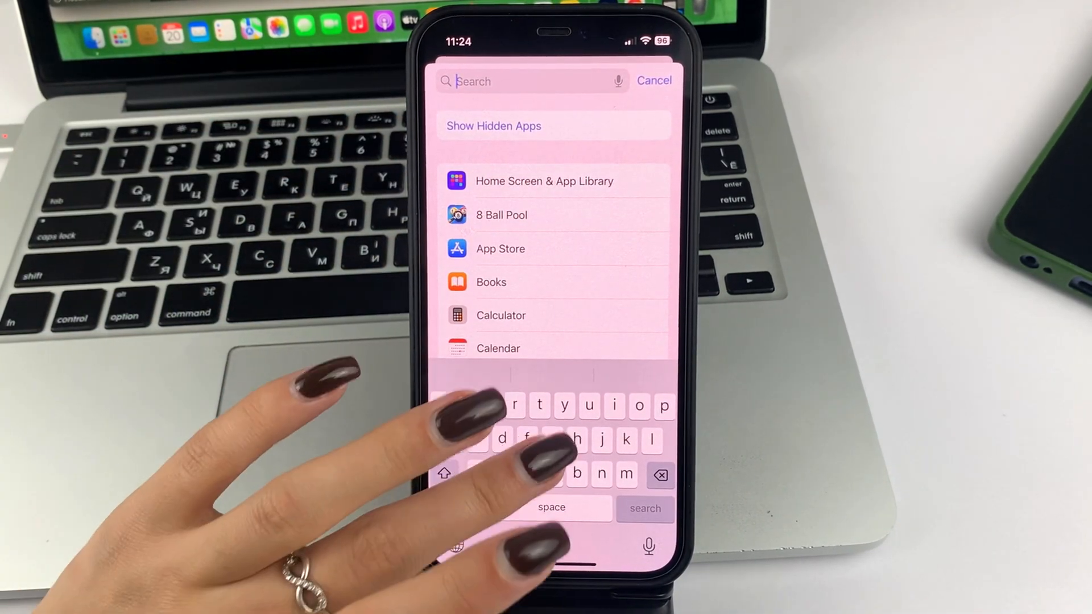
Search 'gm' and add Gmail to the per-app accessibility list
text(gm)
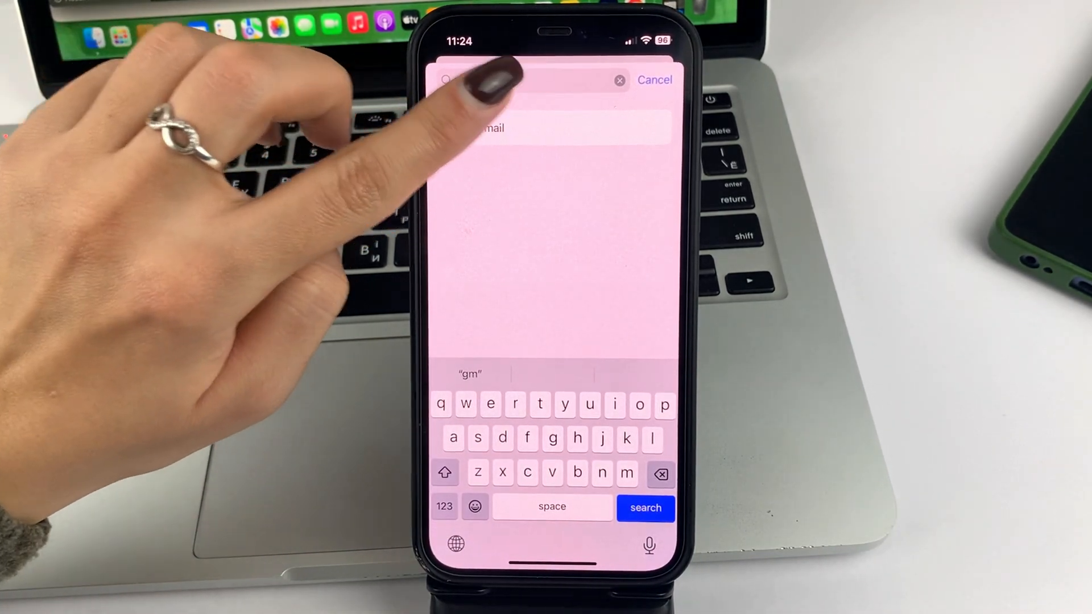
click(654, 79)
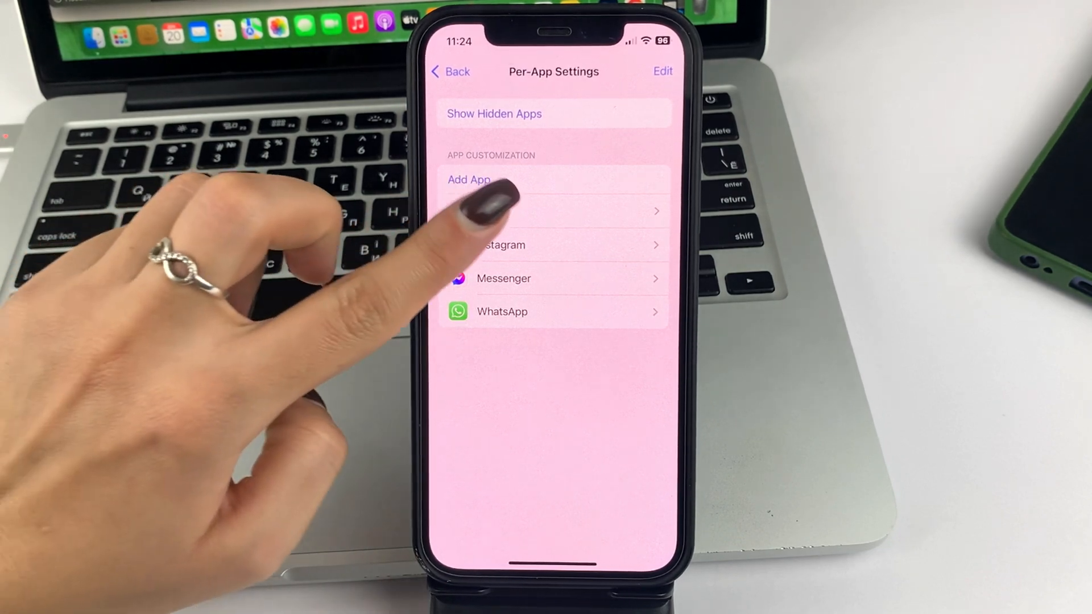
Open Gmail's per-app settings and drag the Larger Text slider near its maximum
click(543, 209)
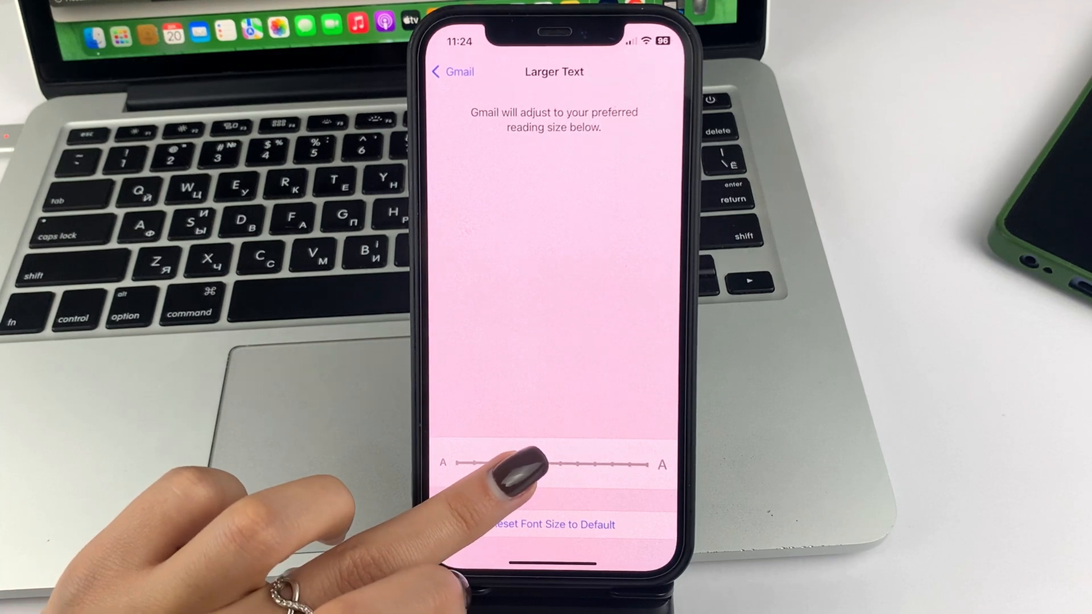
drag(511, 464, 557, 464)
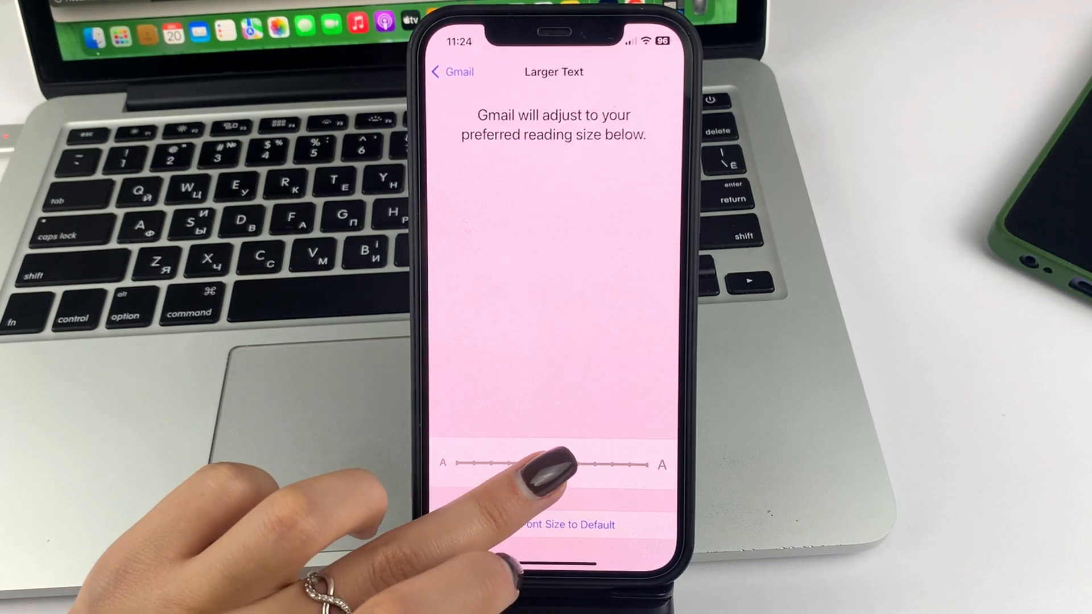
drag(529, 463, 627, 463)
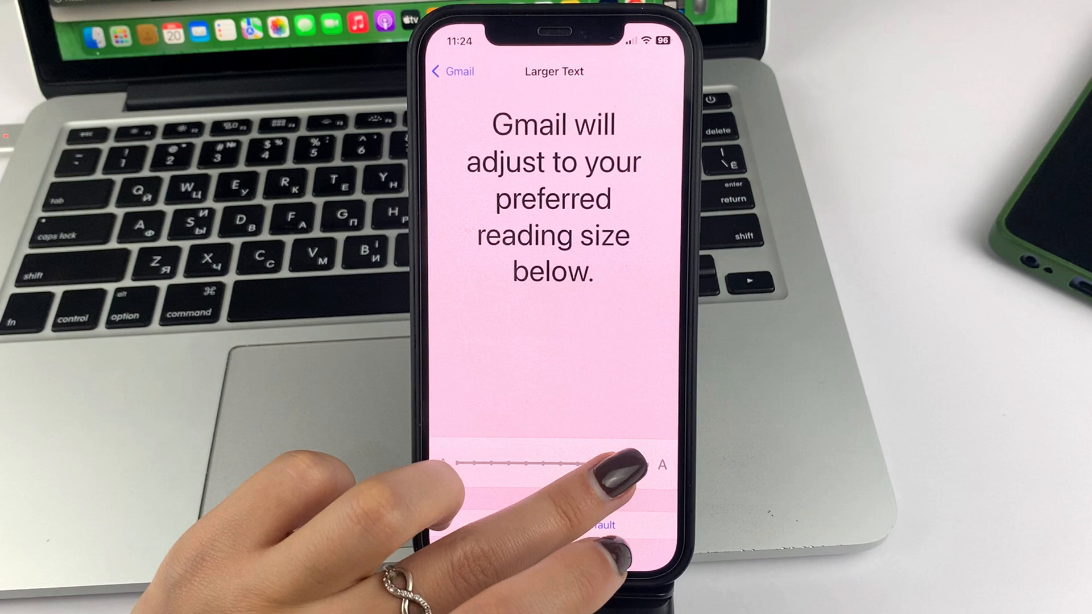